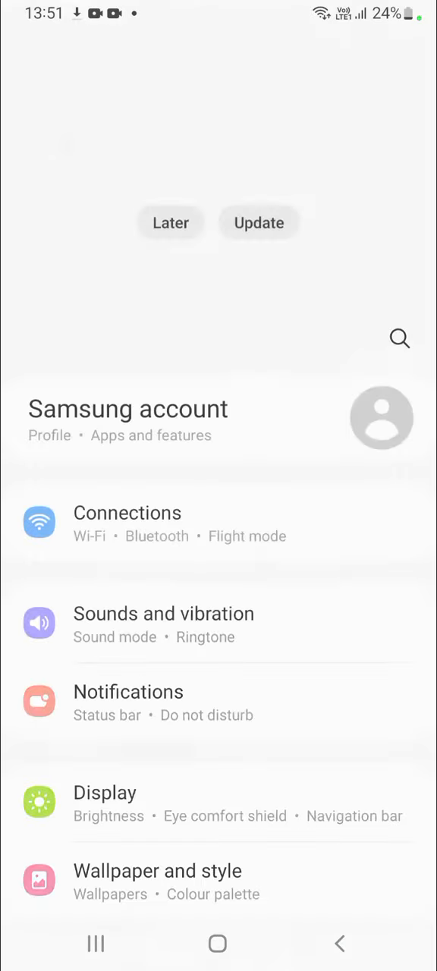
Reach About phone at the bottom of Settings and go into Software information.
scroll(down, 3)
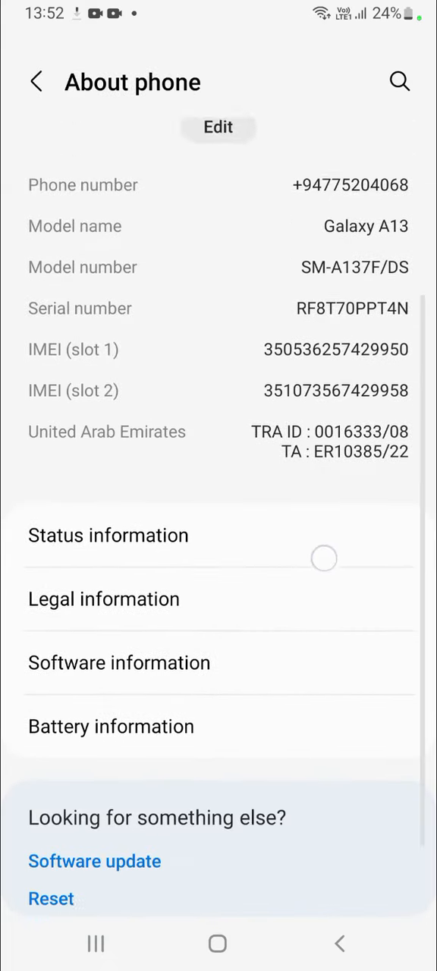
scroll(up, 3)
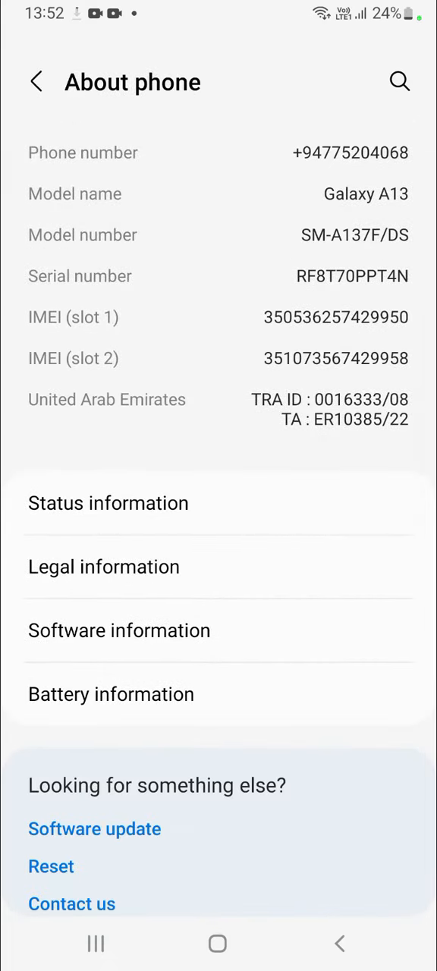
click(118, 632)
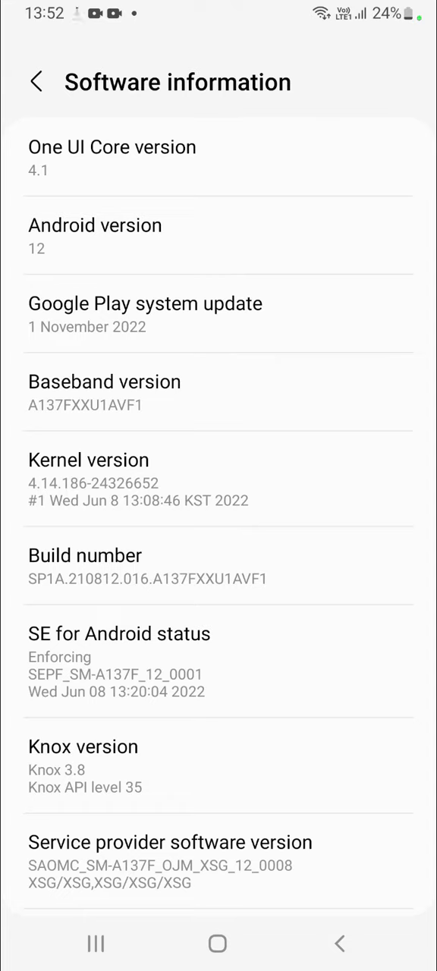
Tap Build number until the phone reports developer mode is already enabled, then go back.
click(219, 568)
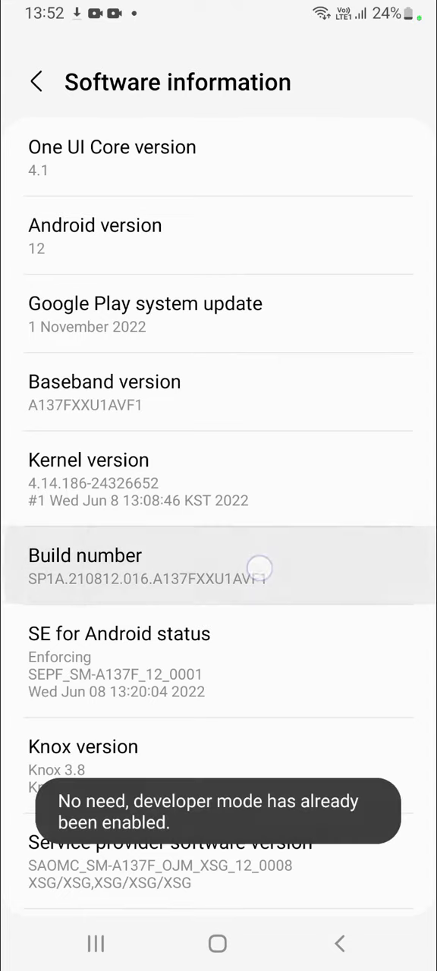
click(219, 568)
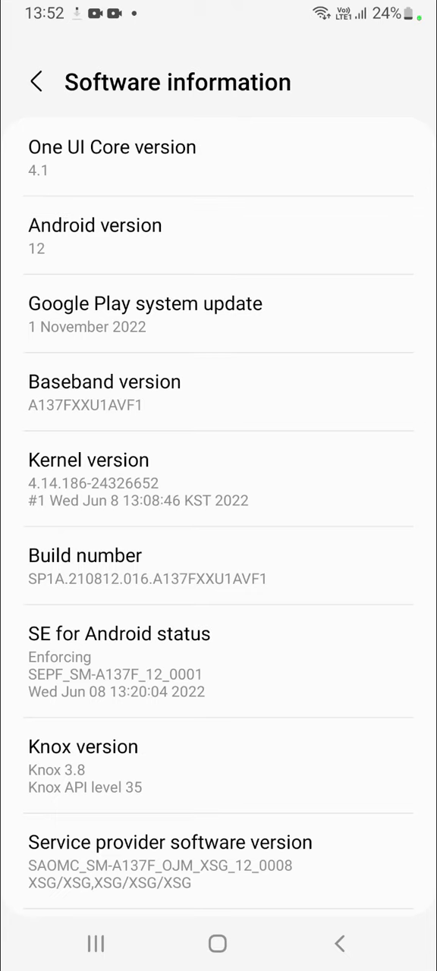
click(340, 944)
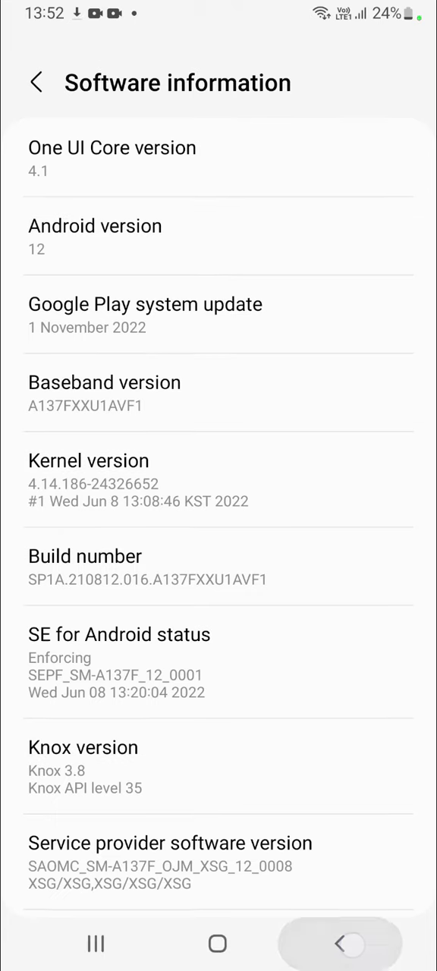
Return to the Settings list and browse Developer options, reaching Wi-Fi scan throttling and Default USB configuration.
click(340, 944)
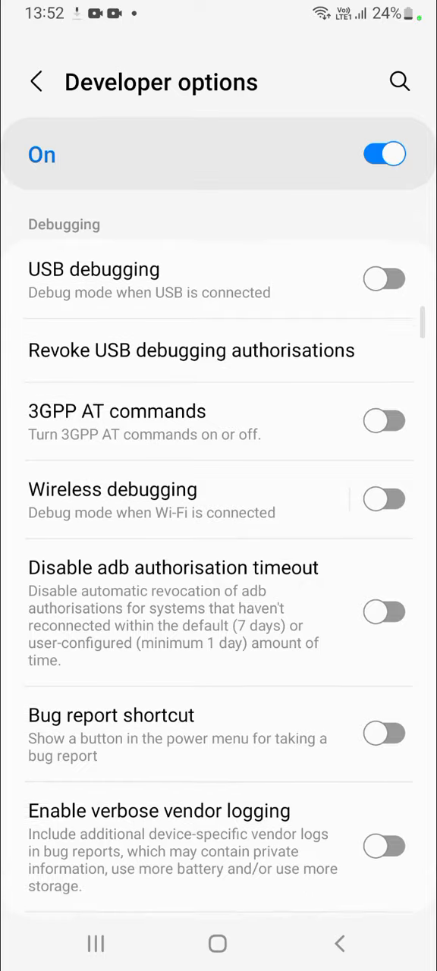
scroll(down, 3)
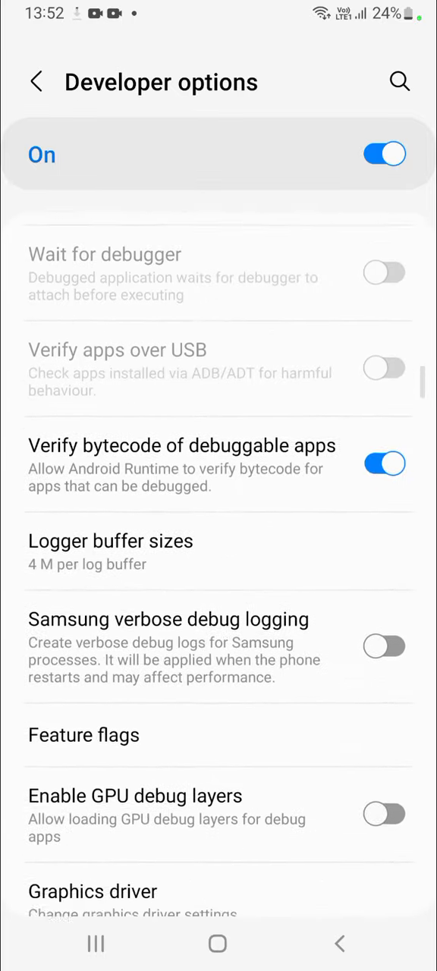
scroll(up, 3)
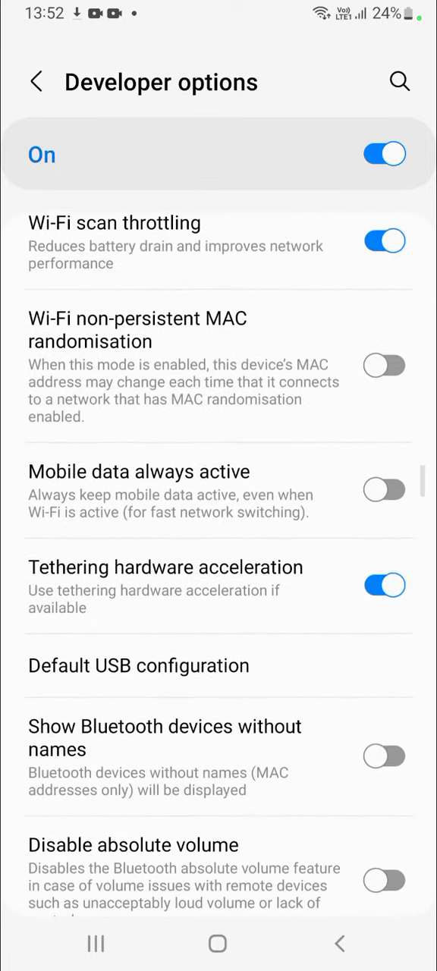